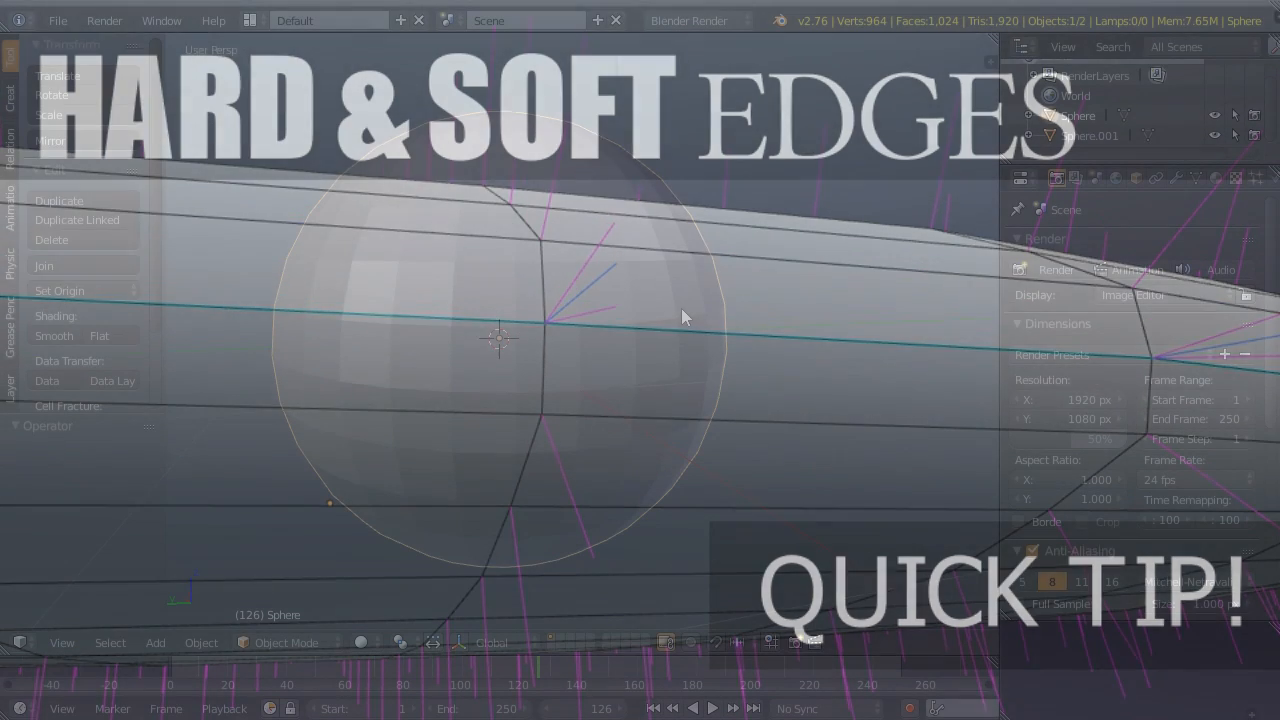
Step: Shade the sphere smooth and enable Auto Smooth in its mesh Normals settings
click(54, 335)
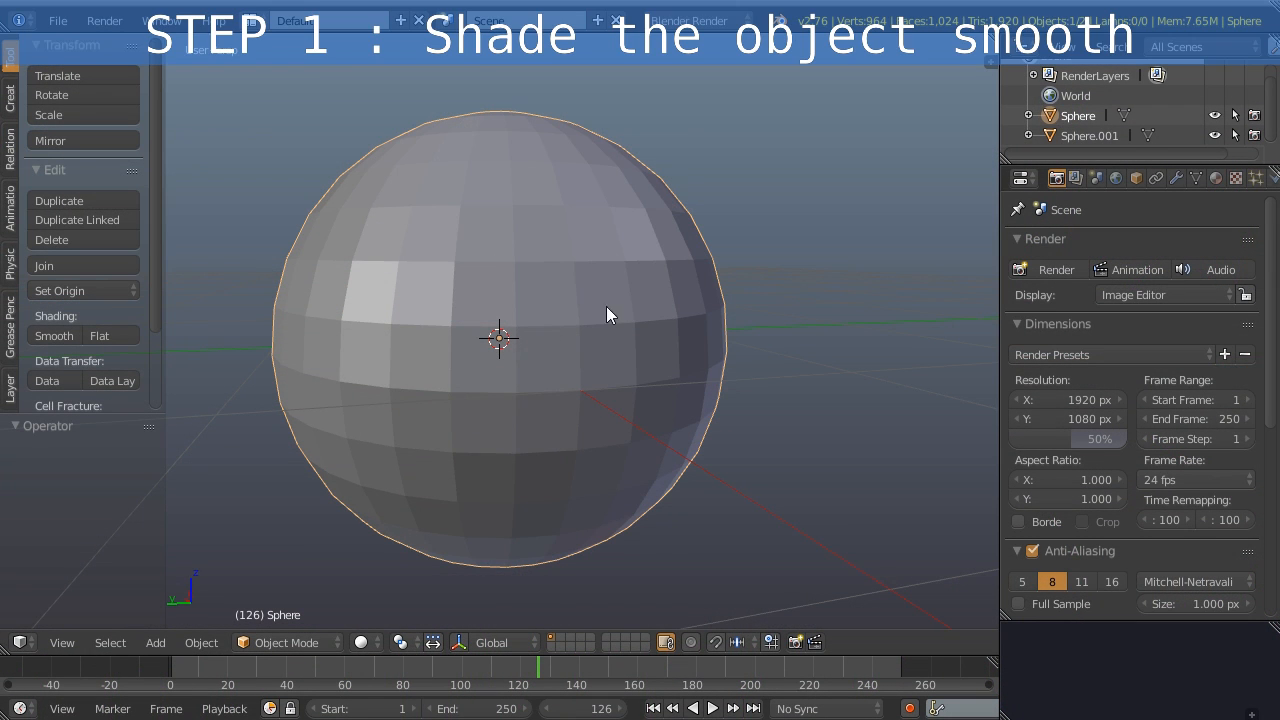
mouse_move(455, 373)
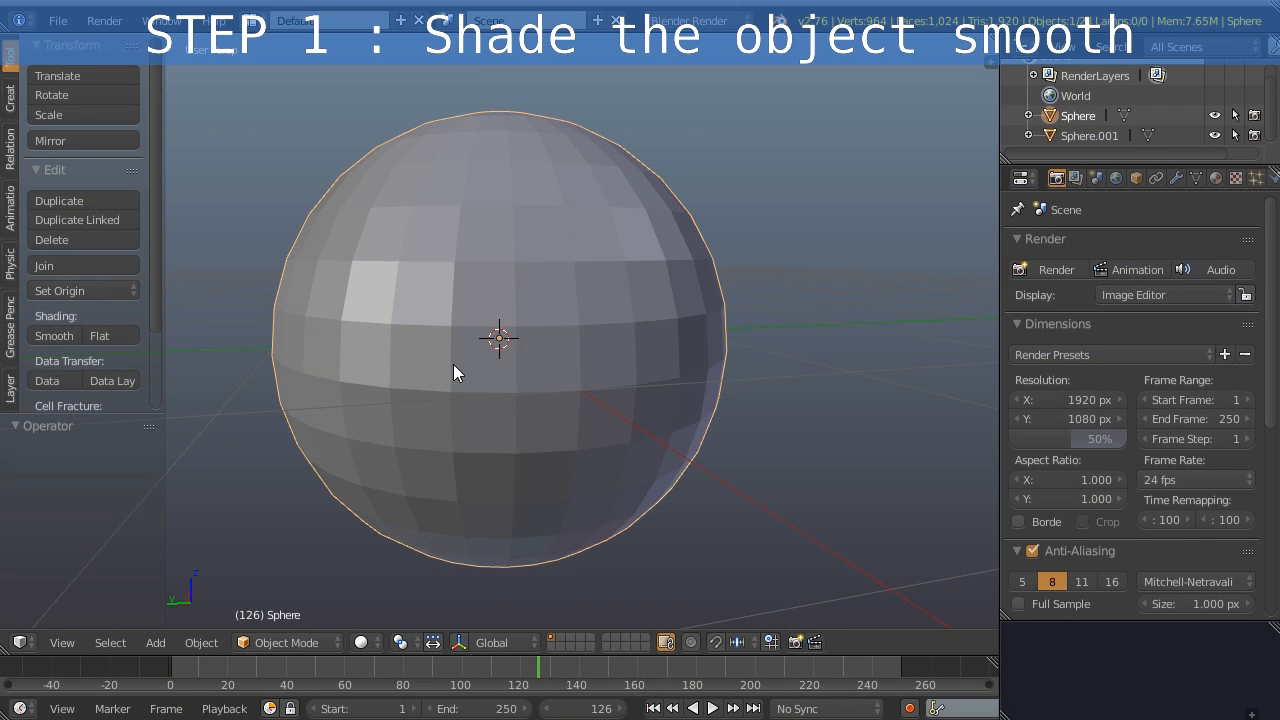
click(54, 335)
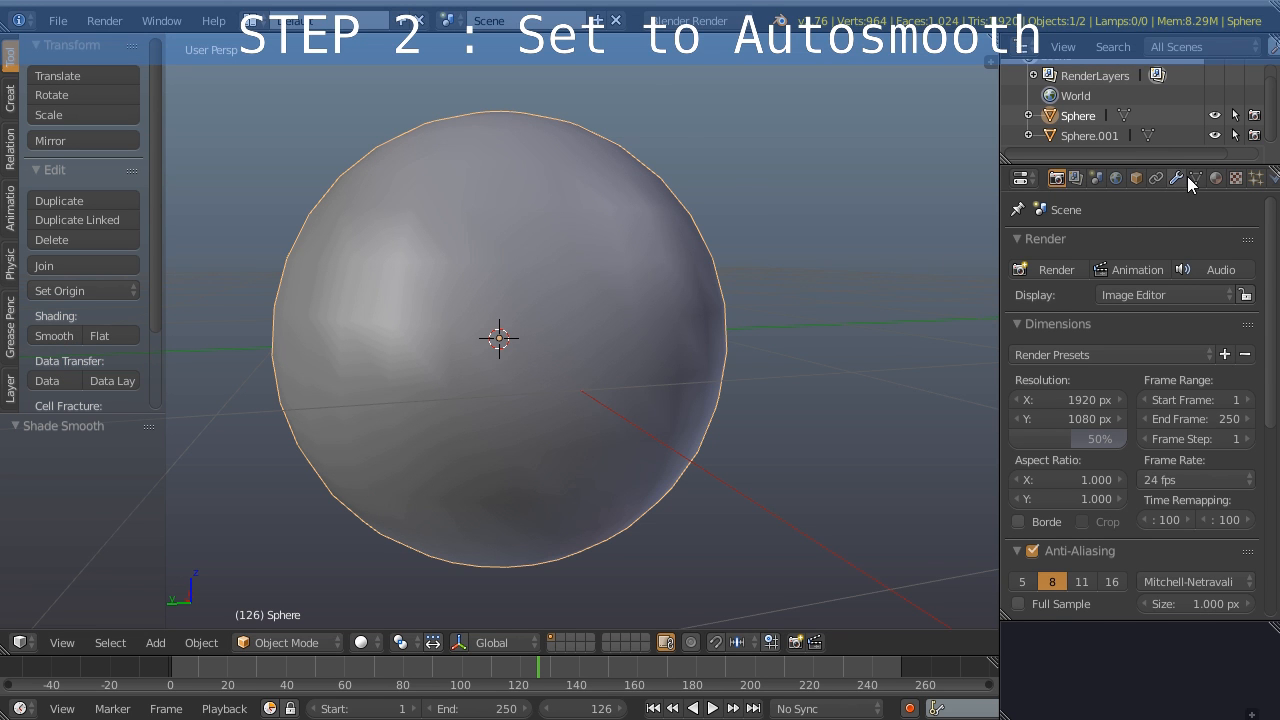
click(1196, 178)
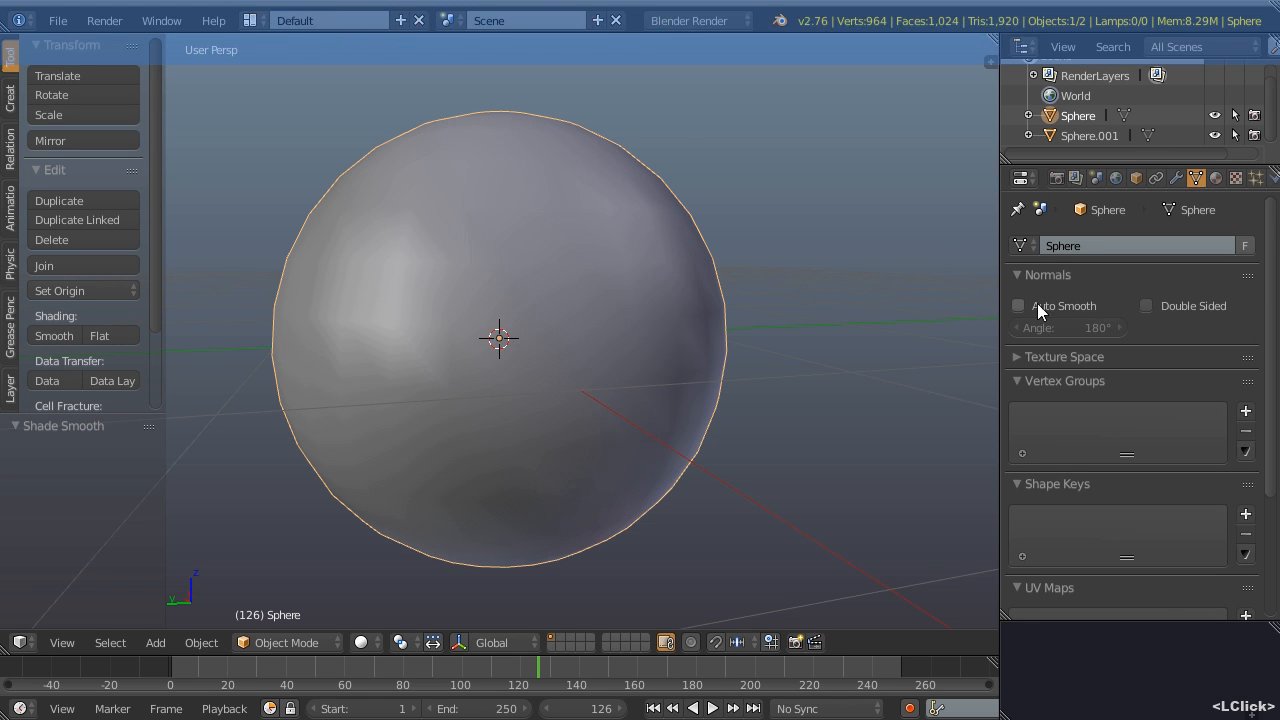
click(1018, 305)
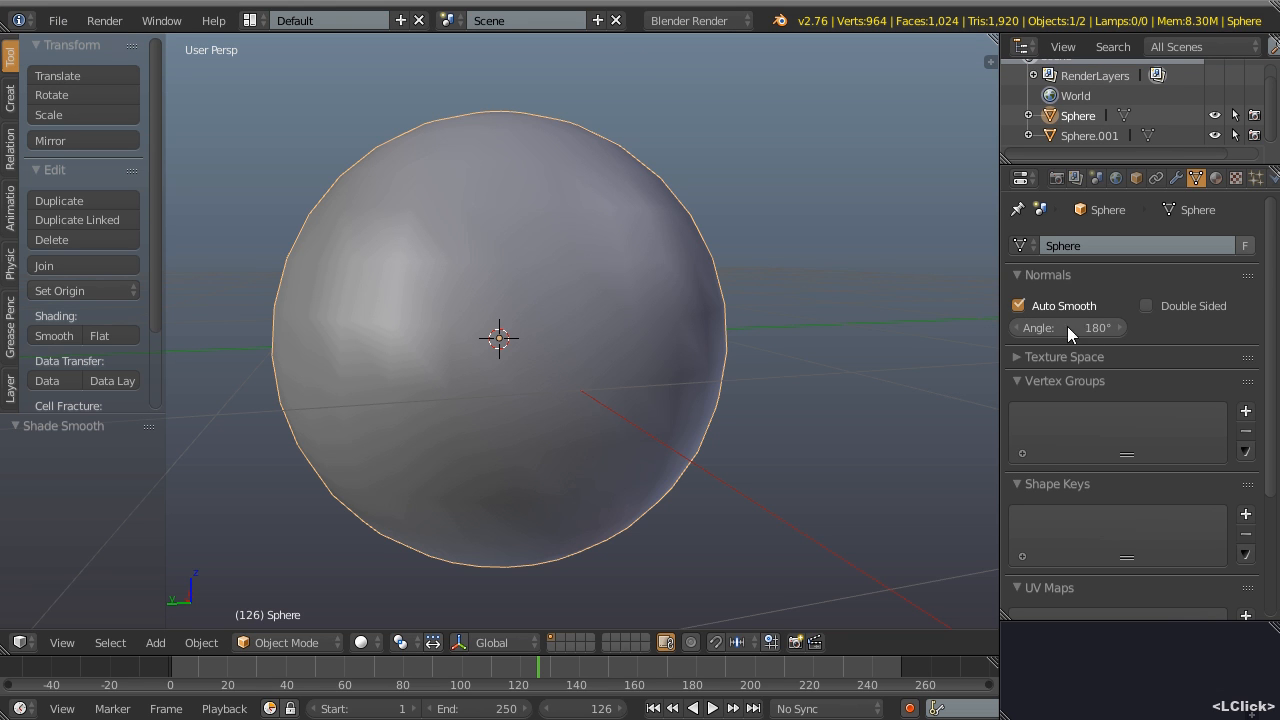
mouse_move(1098, 433)
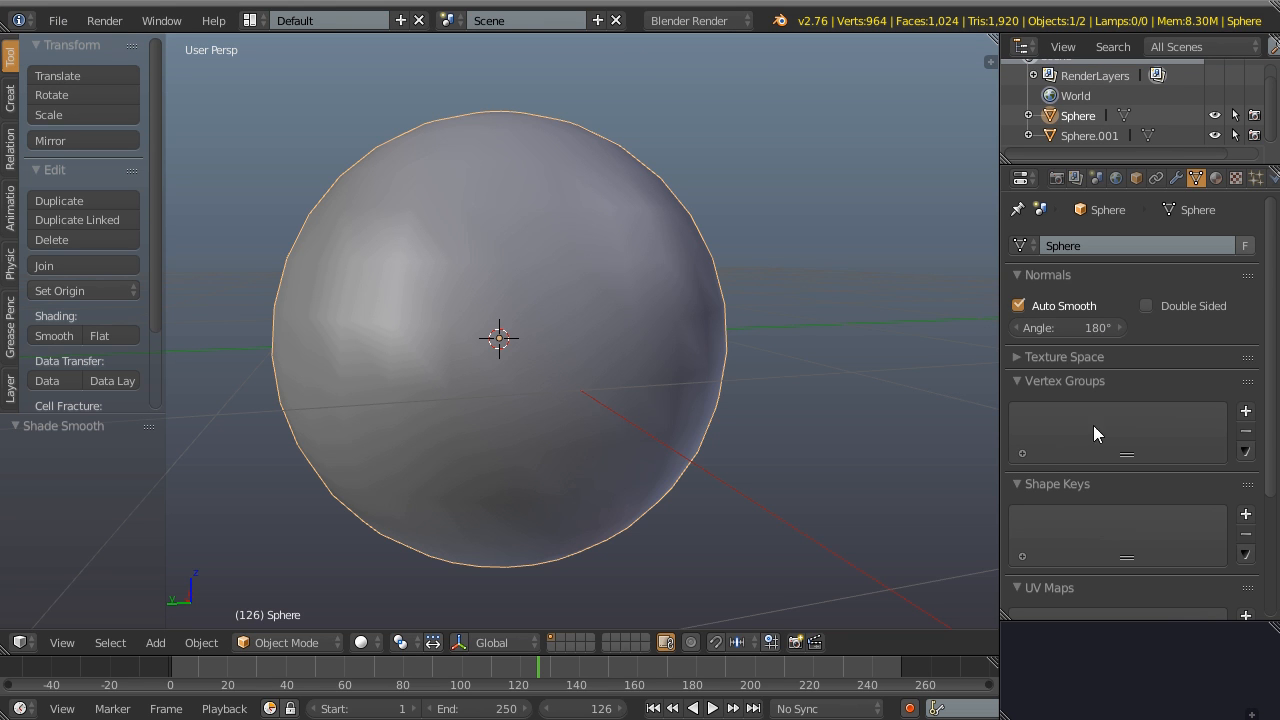
Step: In Edit Mode, mark the equator edge loop sharp, try Clear Sharp, then exit Edit Mode
key(Tab)
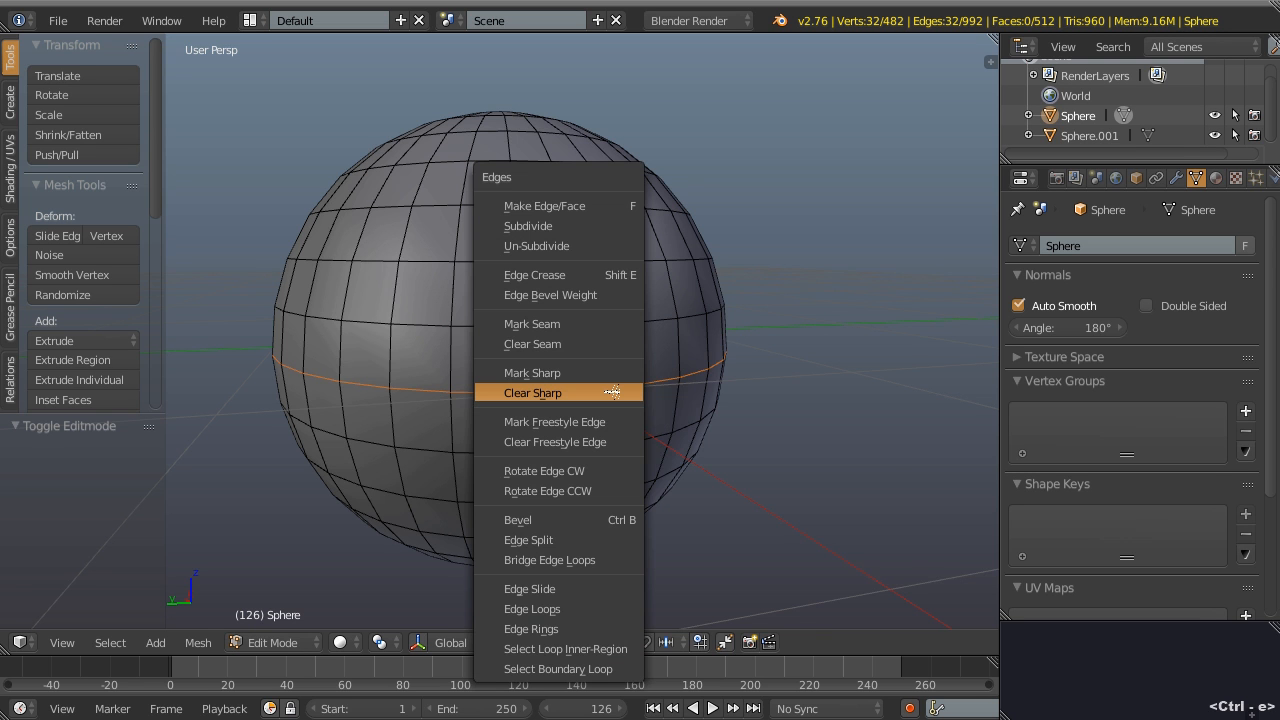
click(532, 392)
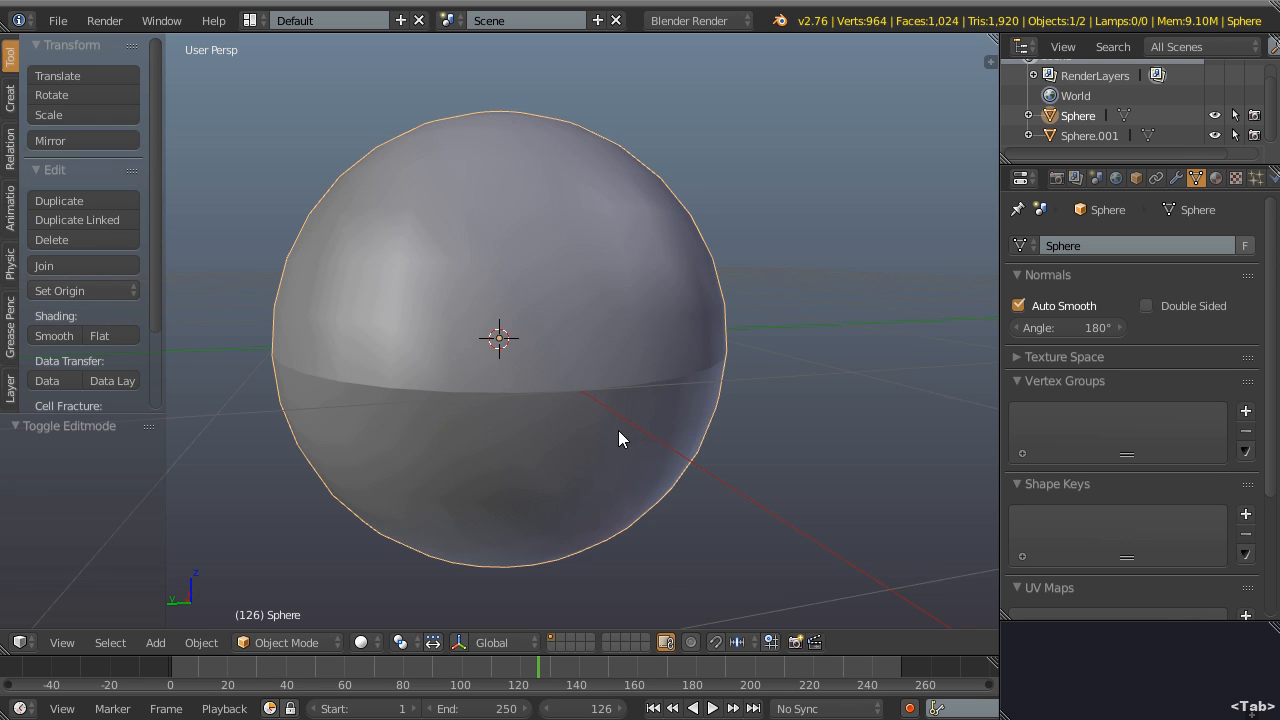
key(Tab)
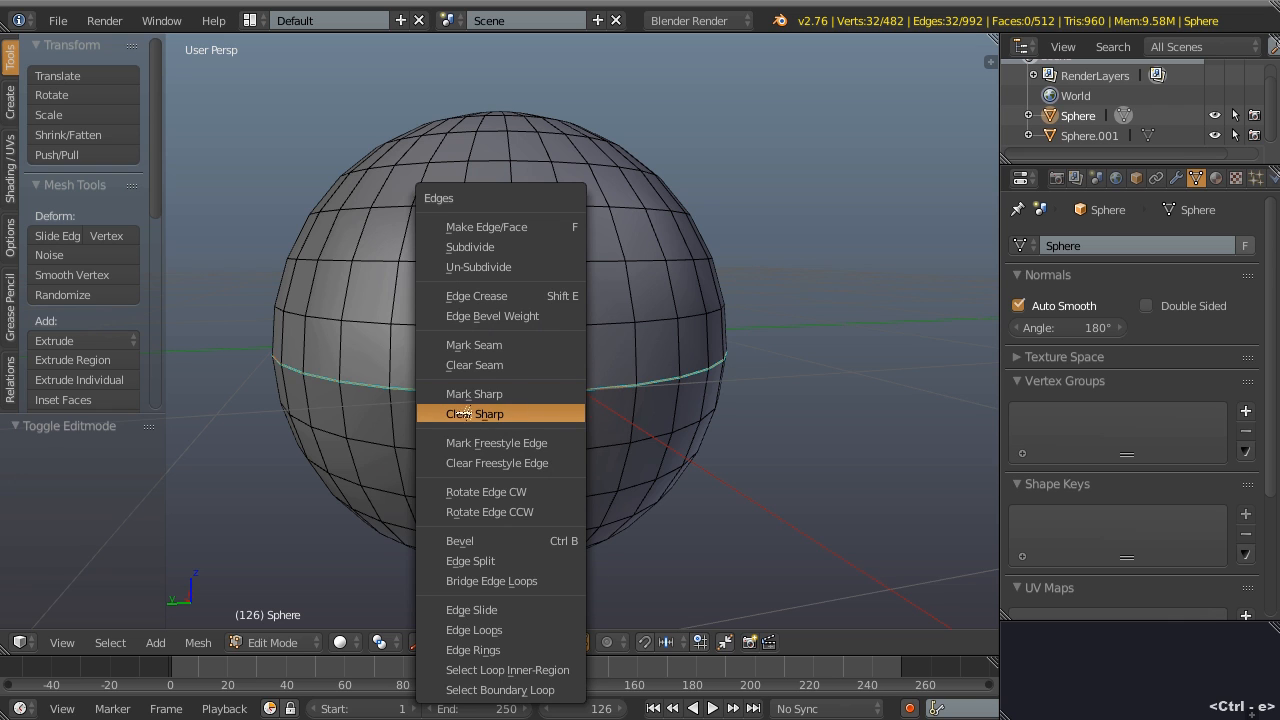
click(475, 413)
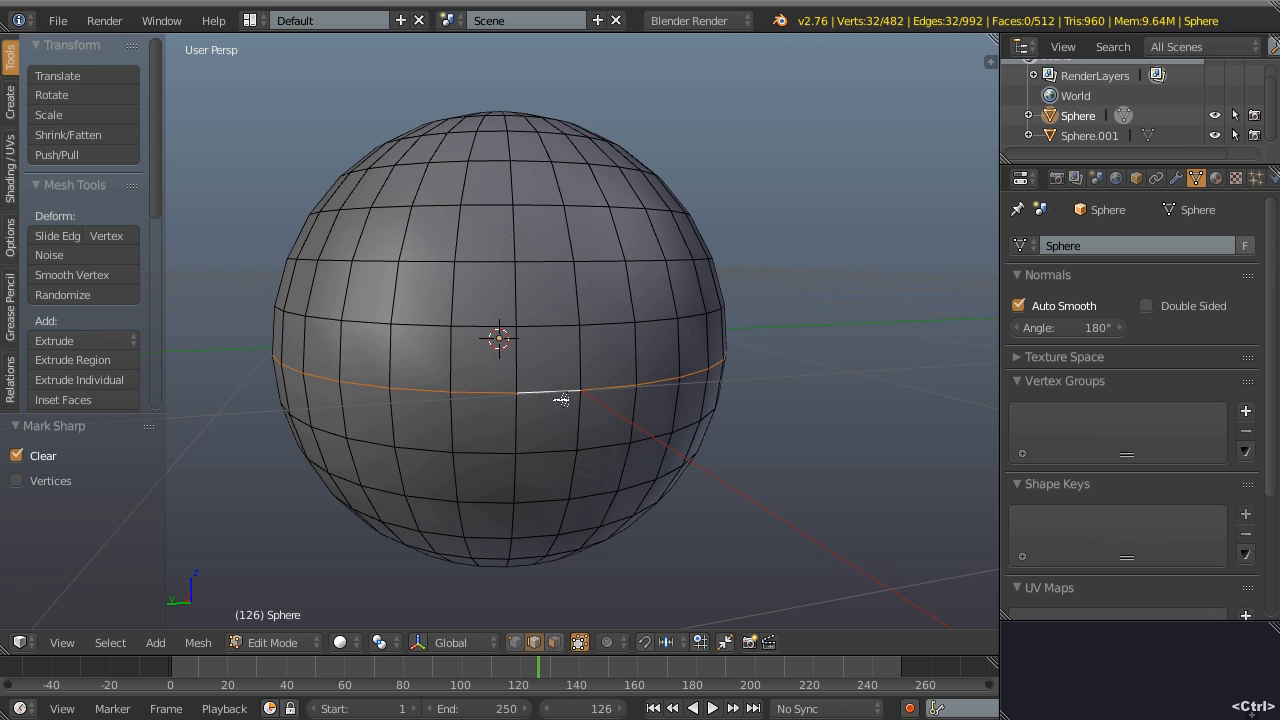
key(Tab)
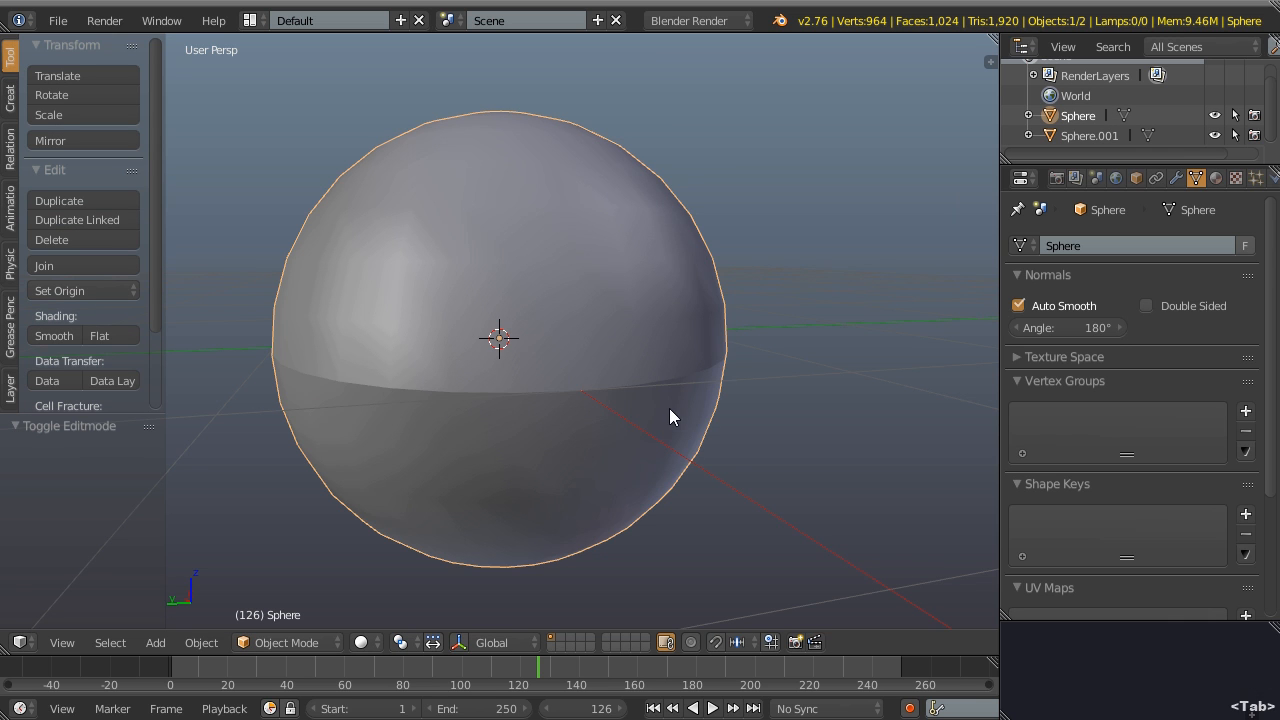
mouse_move(1019, 305)
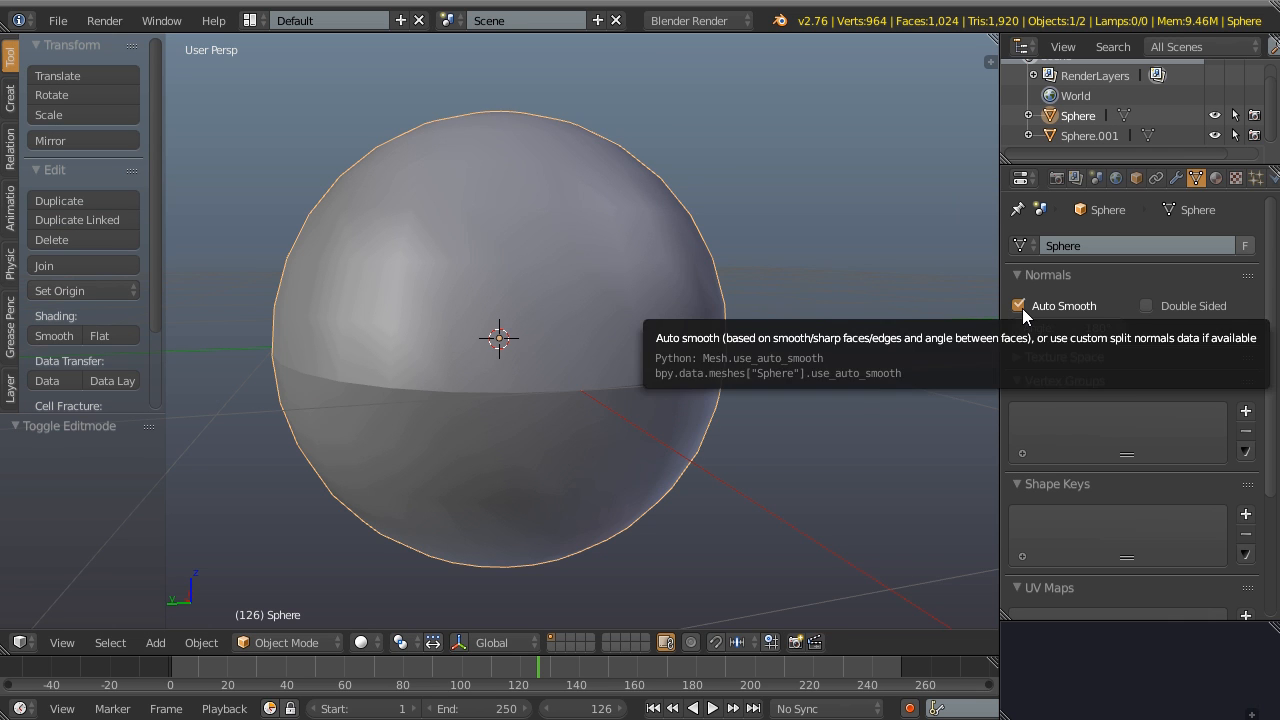
Step: Turn off Auto Smooth and add an Edge Split modifier with Edge Angle unchecked
click(1018, 306)
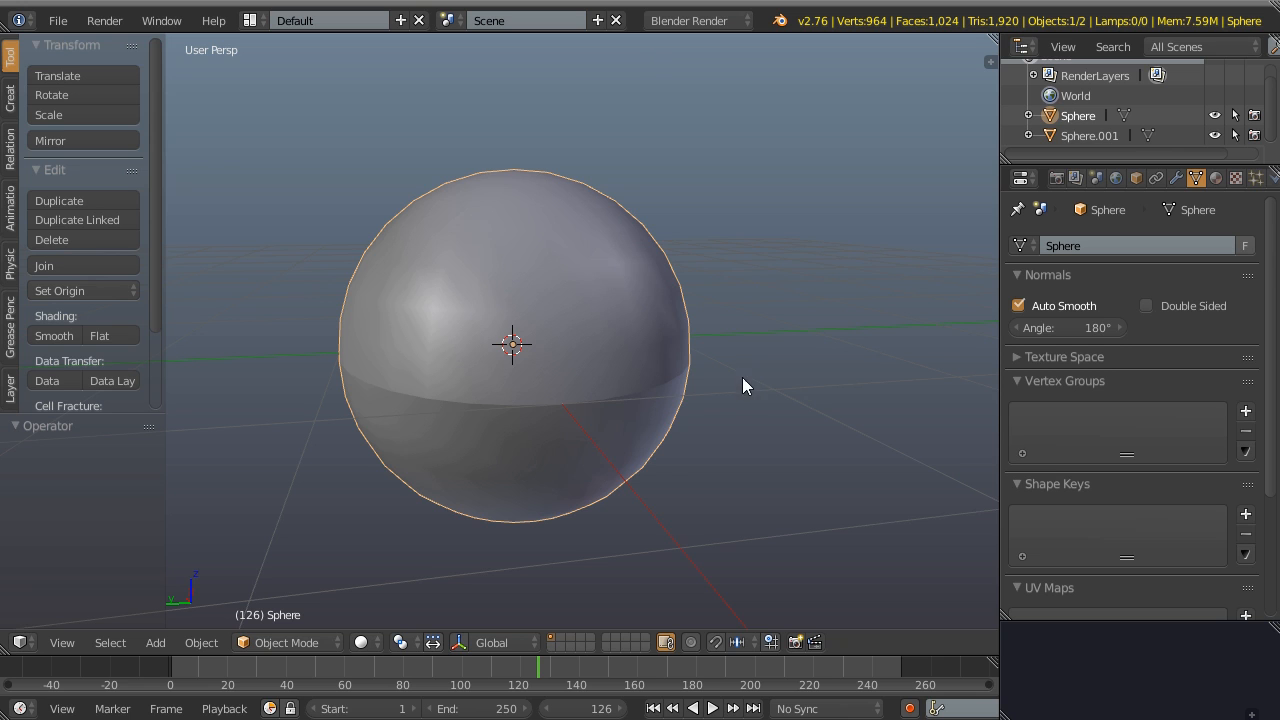
click(1019, 306)
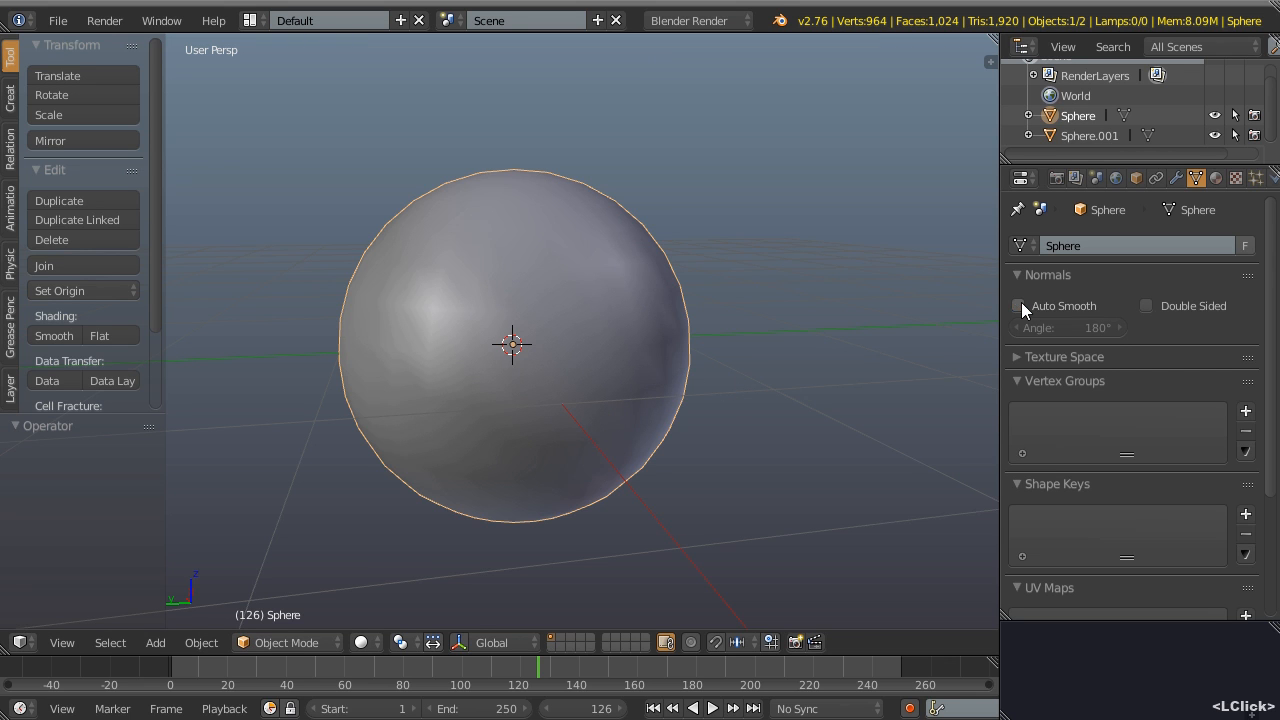
click(1176, 178)
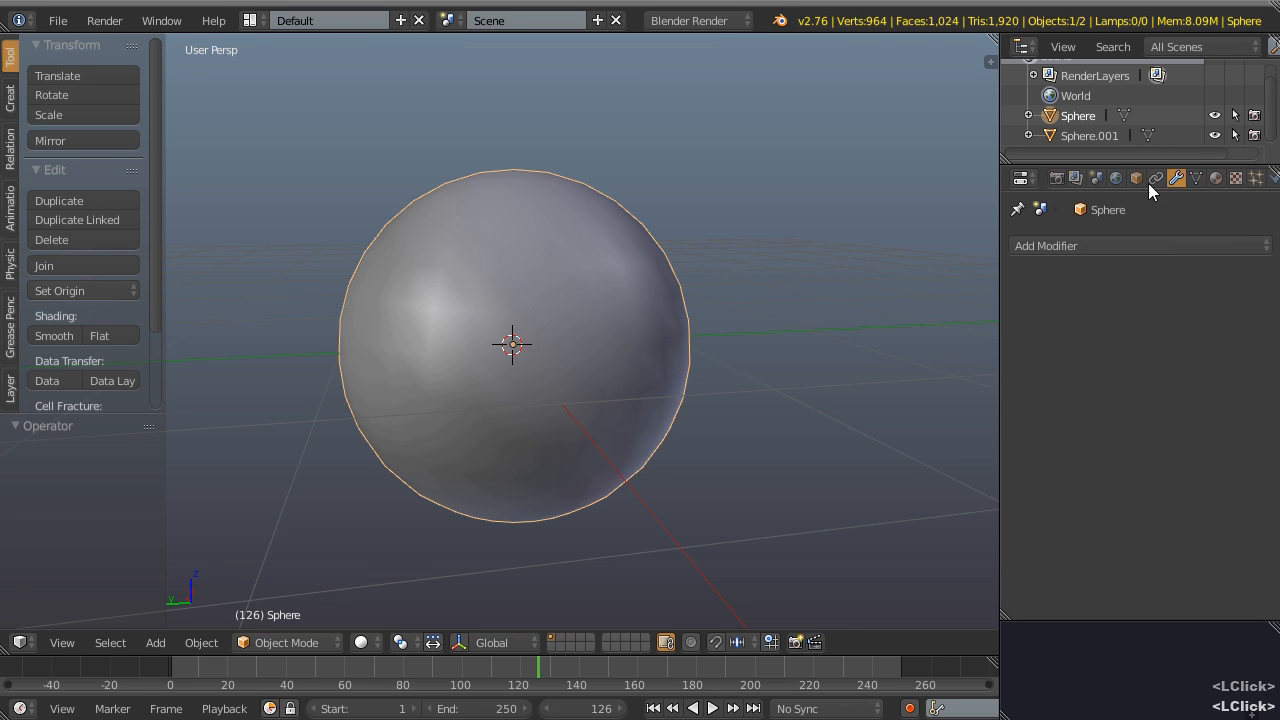
click(1138, 245)
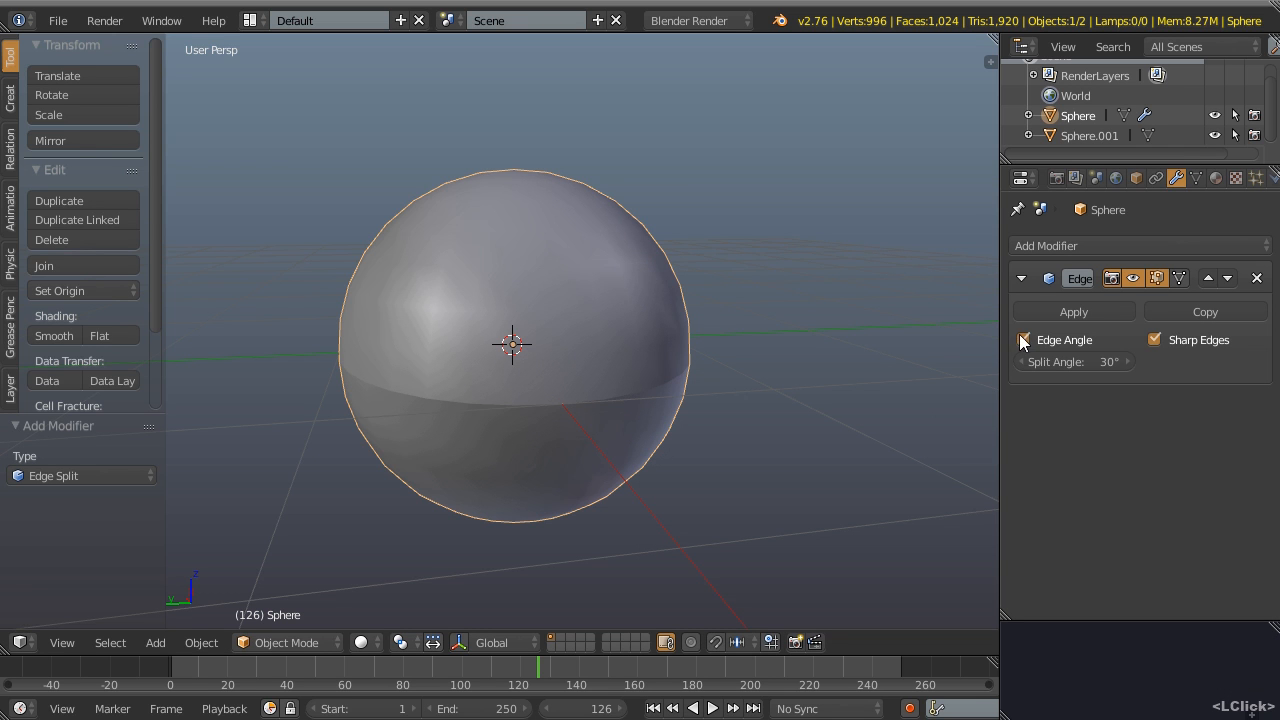
click(1022, 340)
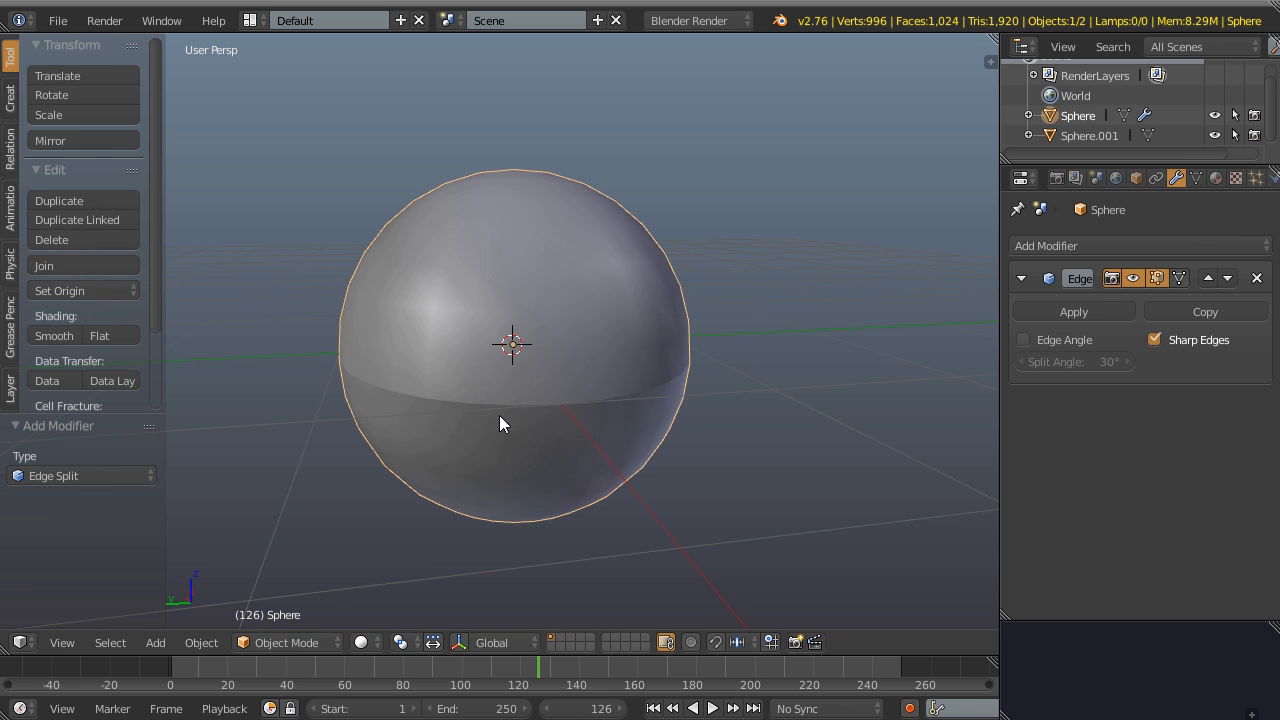
mouse_move(588, 421)
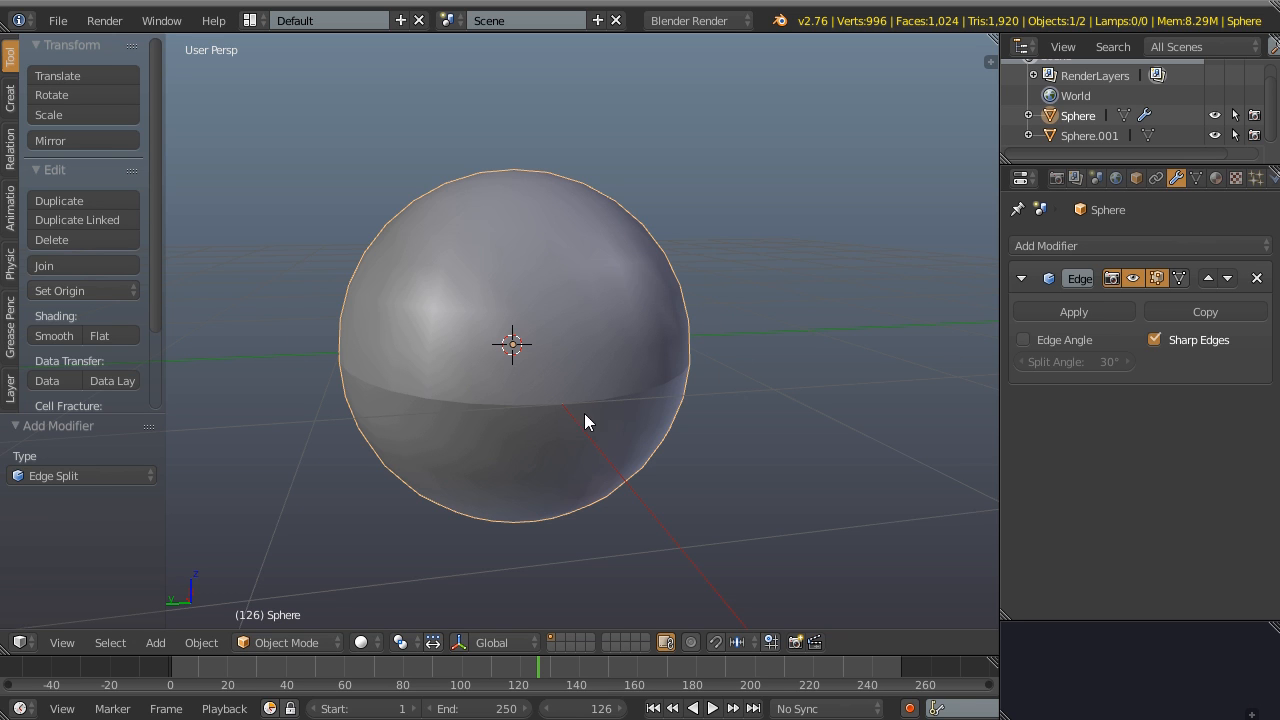
mouse_move(595, 410)
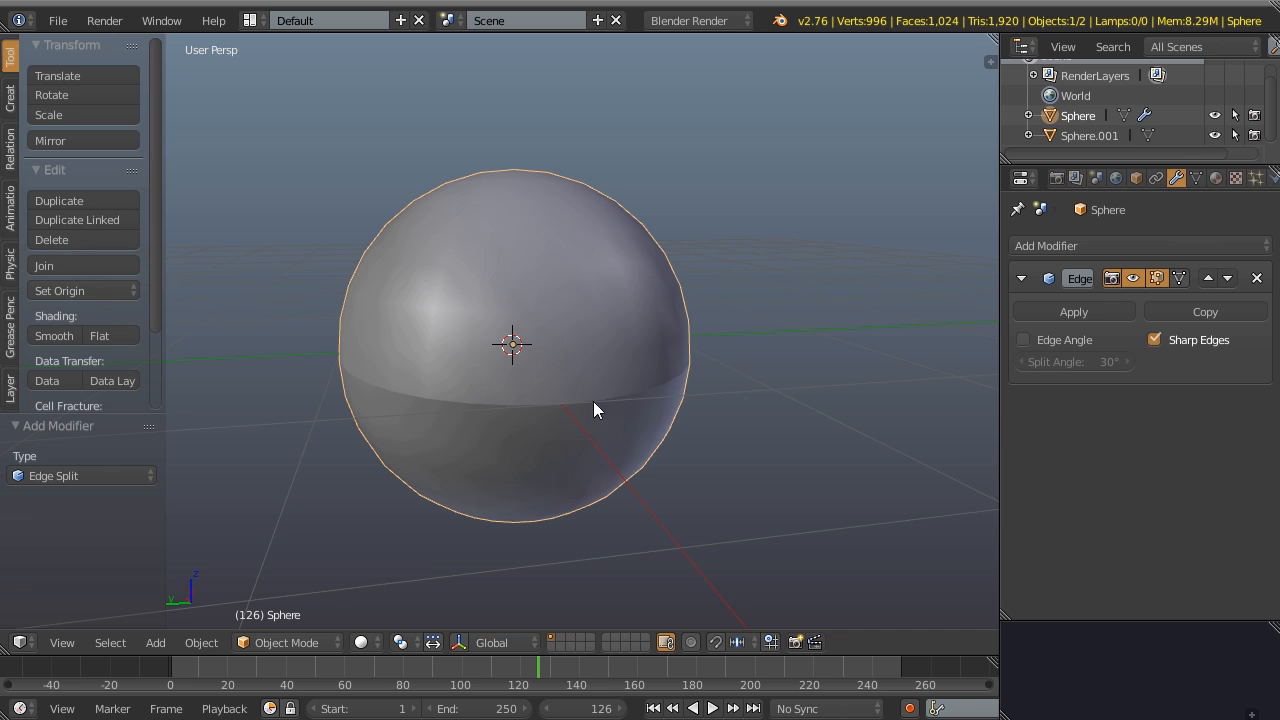
mouse_move(628, 405)
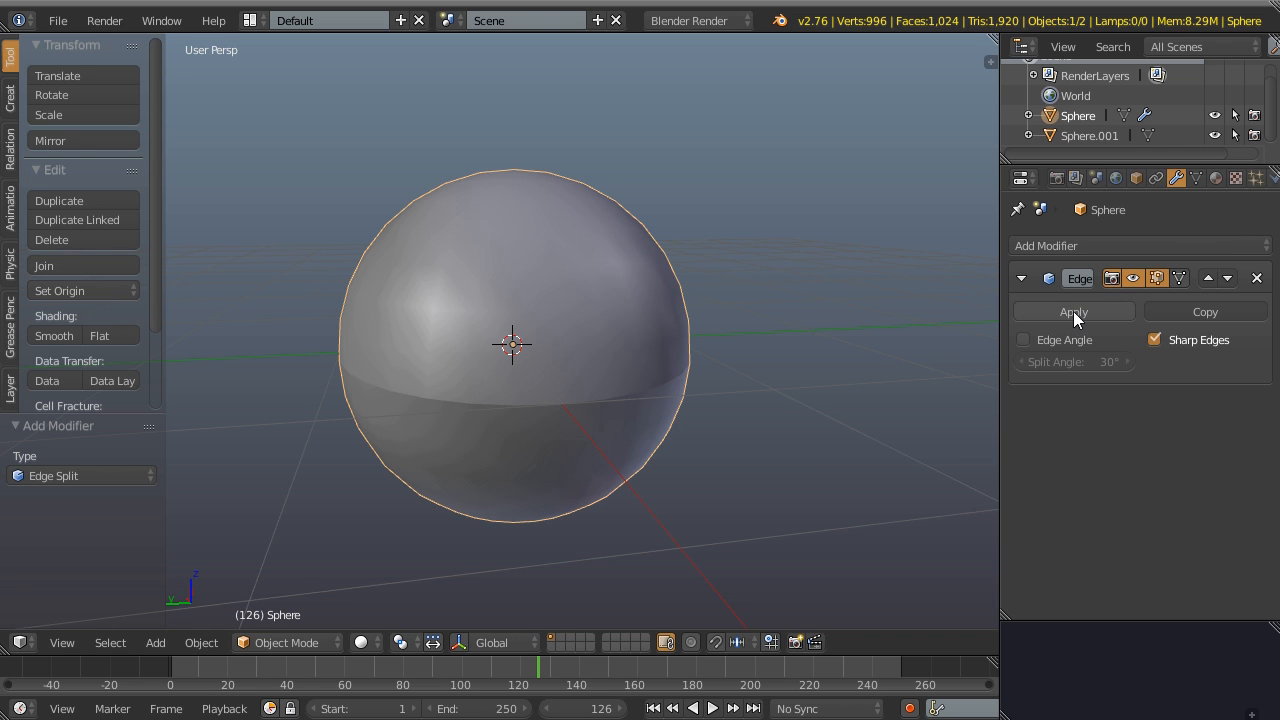
Step: Select the whole mesh in Edit Mode and merge the 32 duplicate equator vertices
key(Tab)
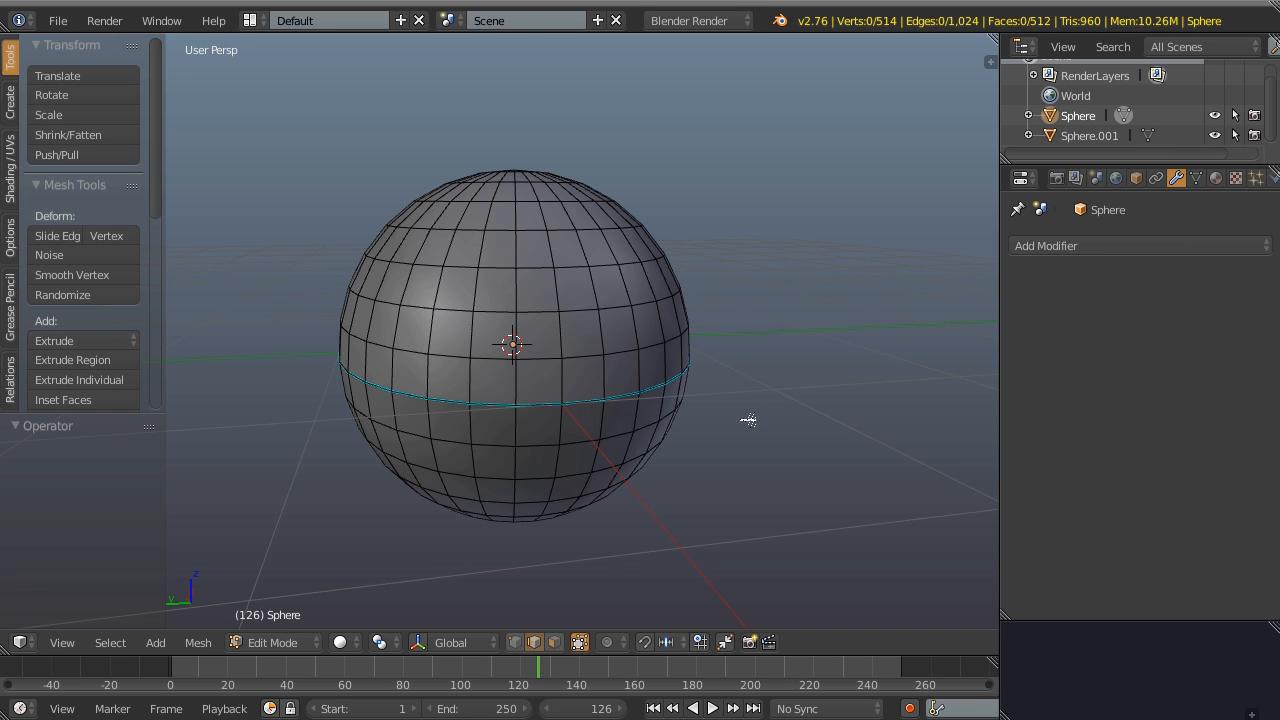
key(a)
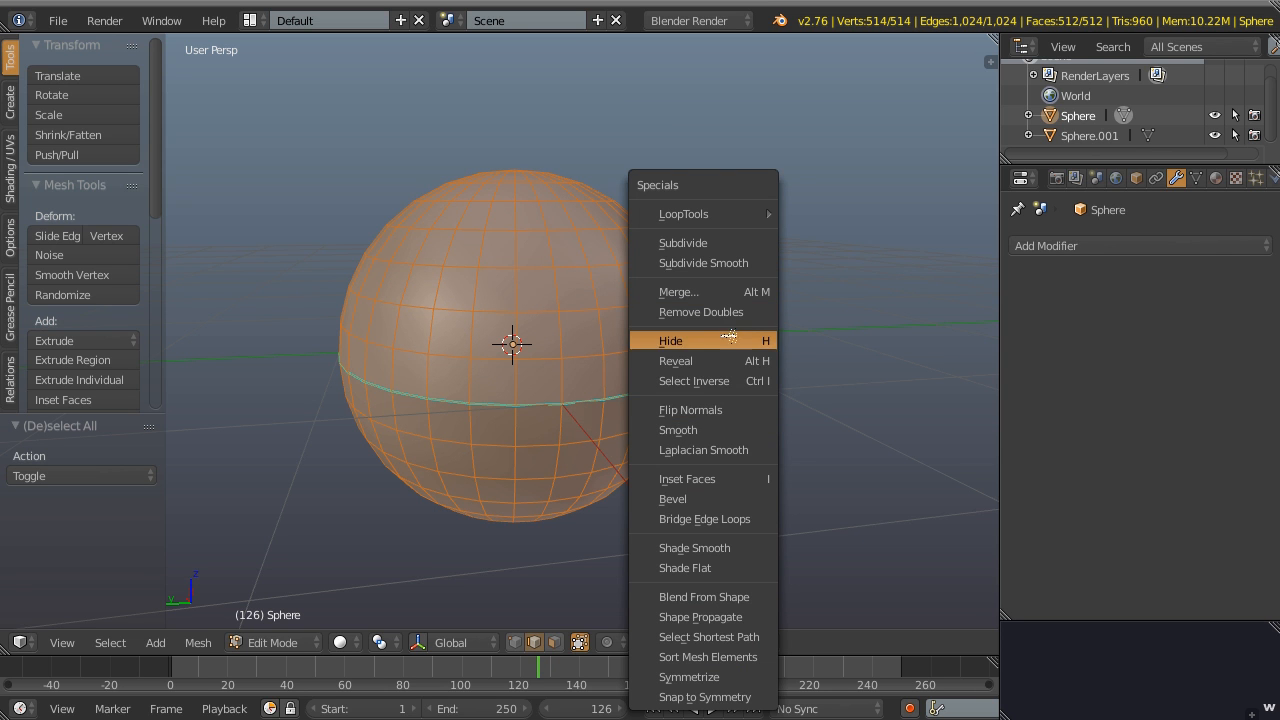
click(701, 312)
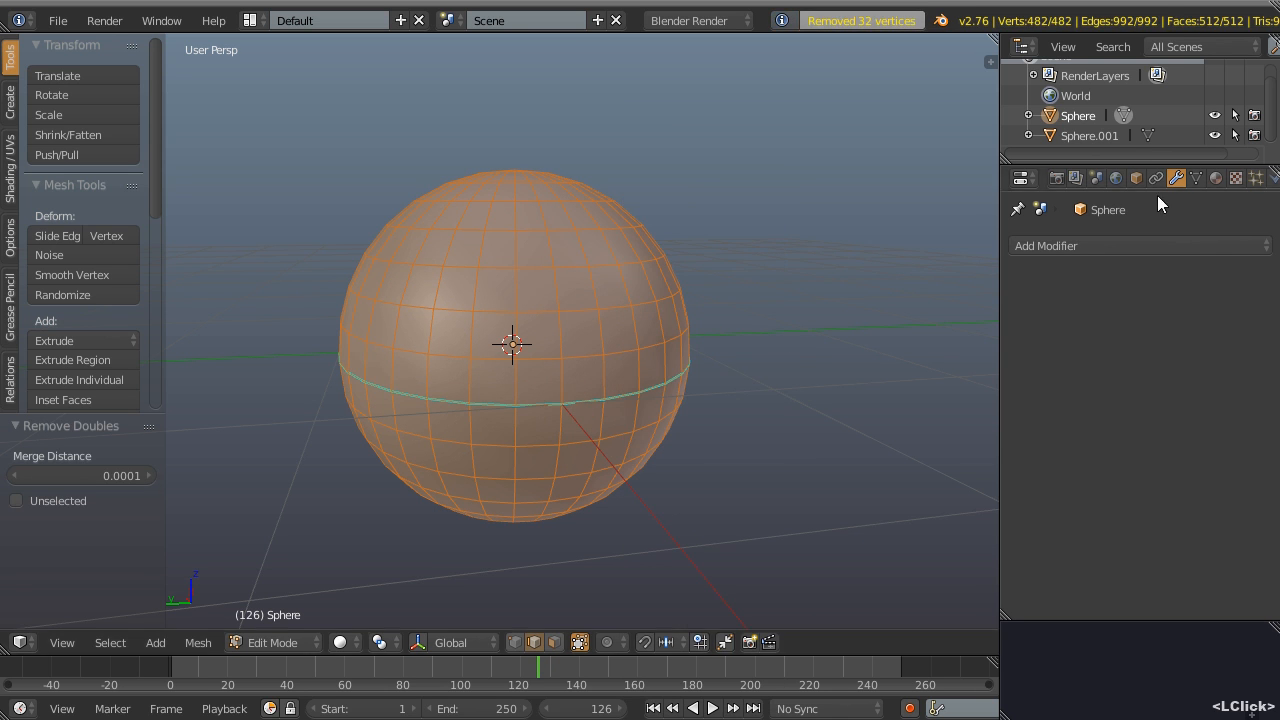
click(1196, 178)
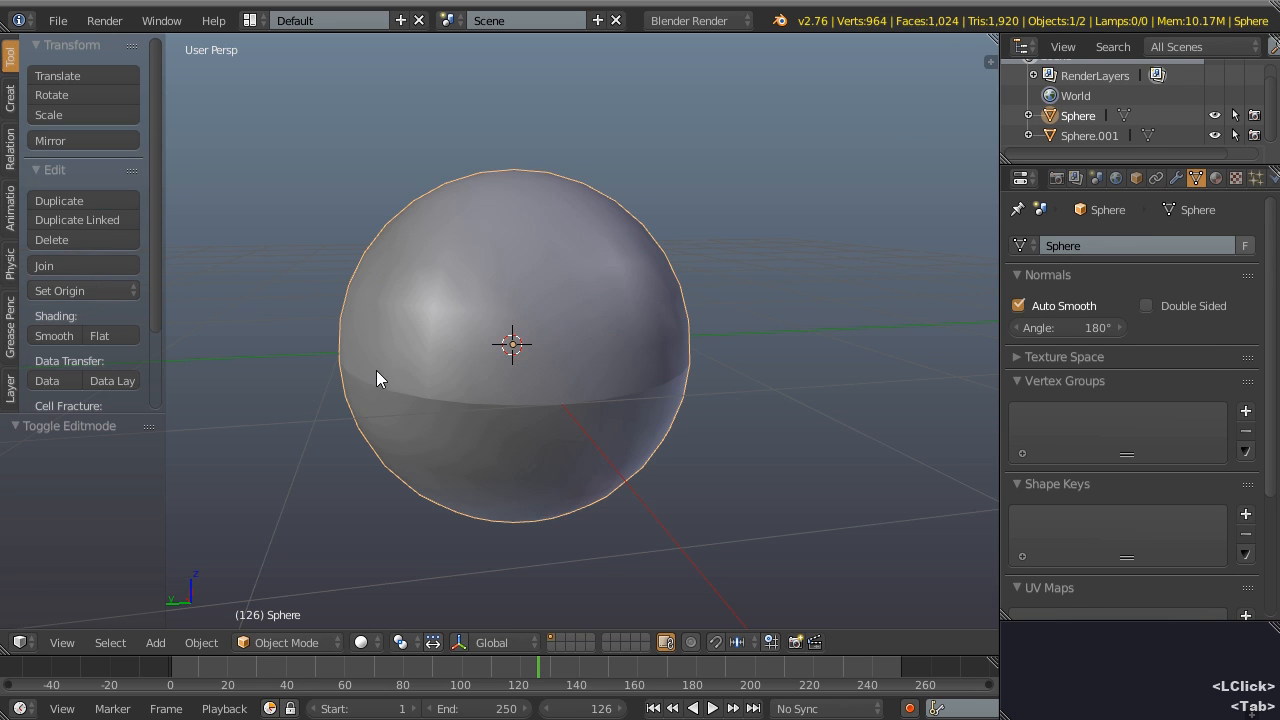
mouse_move(556, 427)
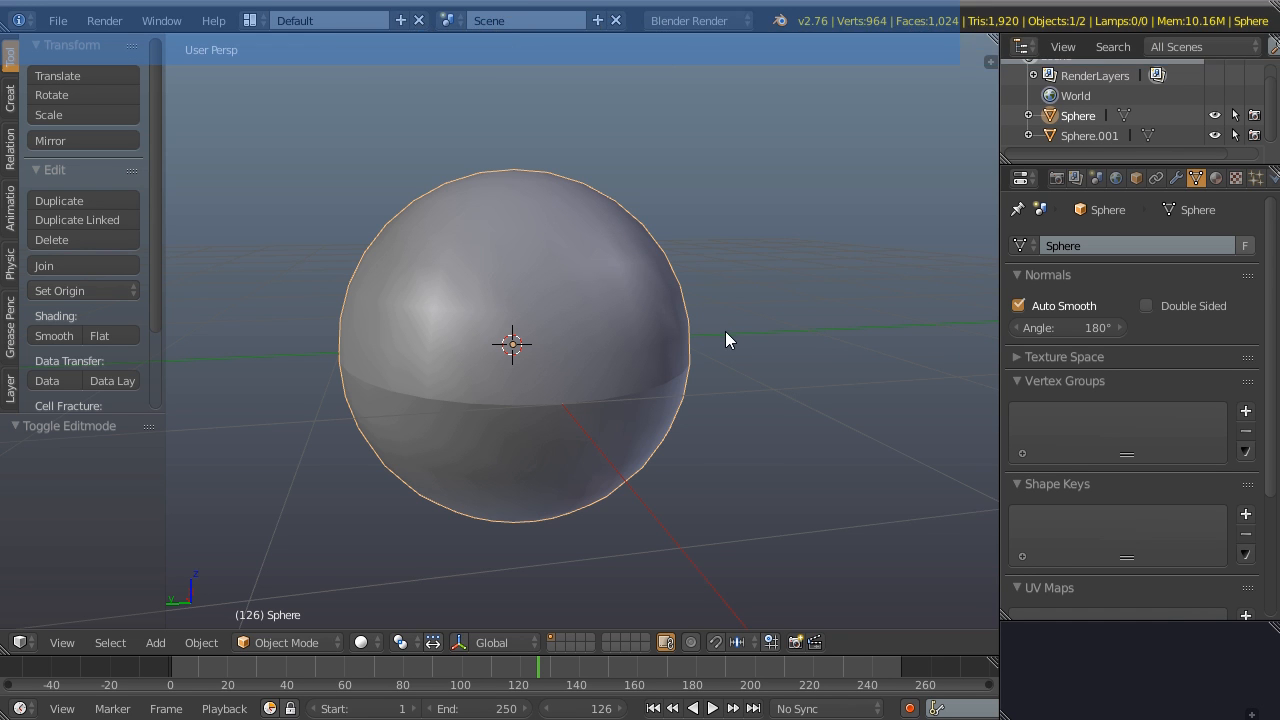
mouse_move(583, 338)
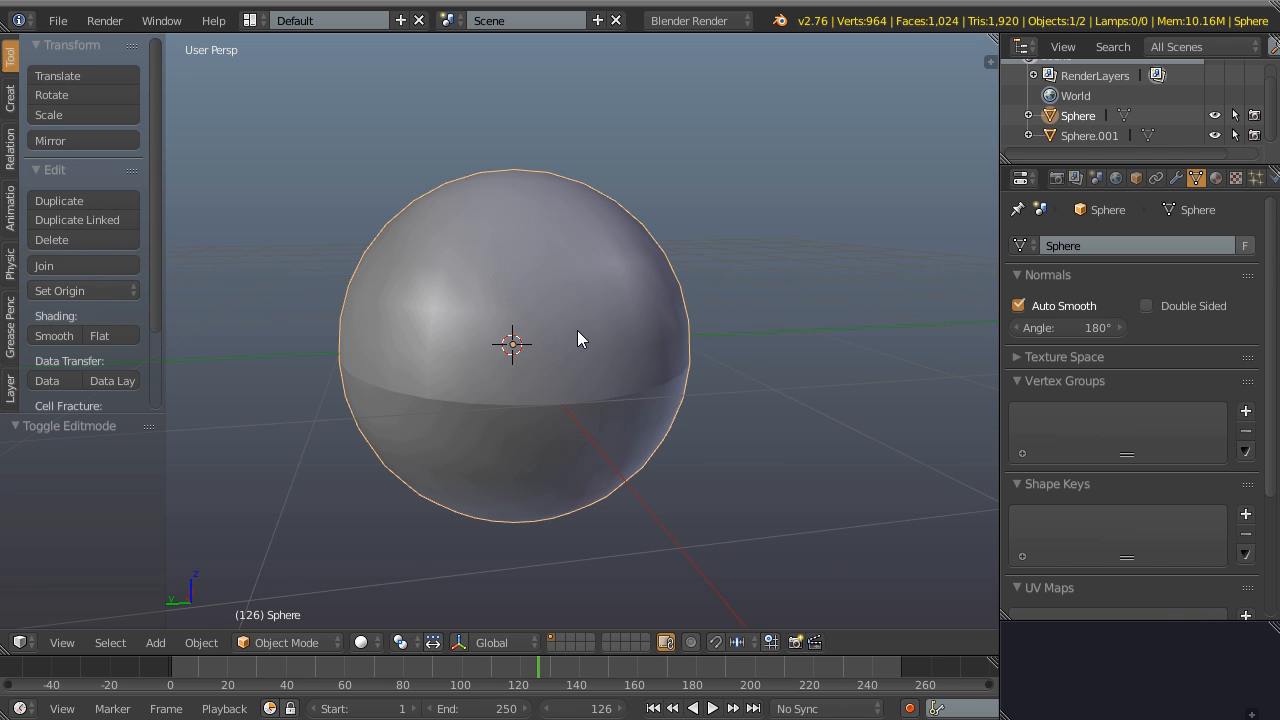
Step: Switch the sphere back into Edit Mode
key(Tab)
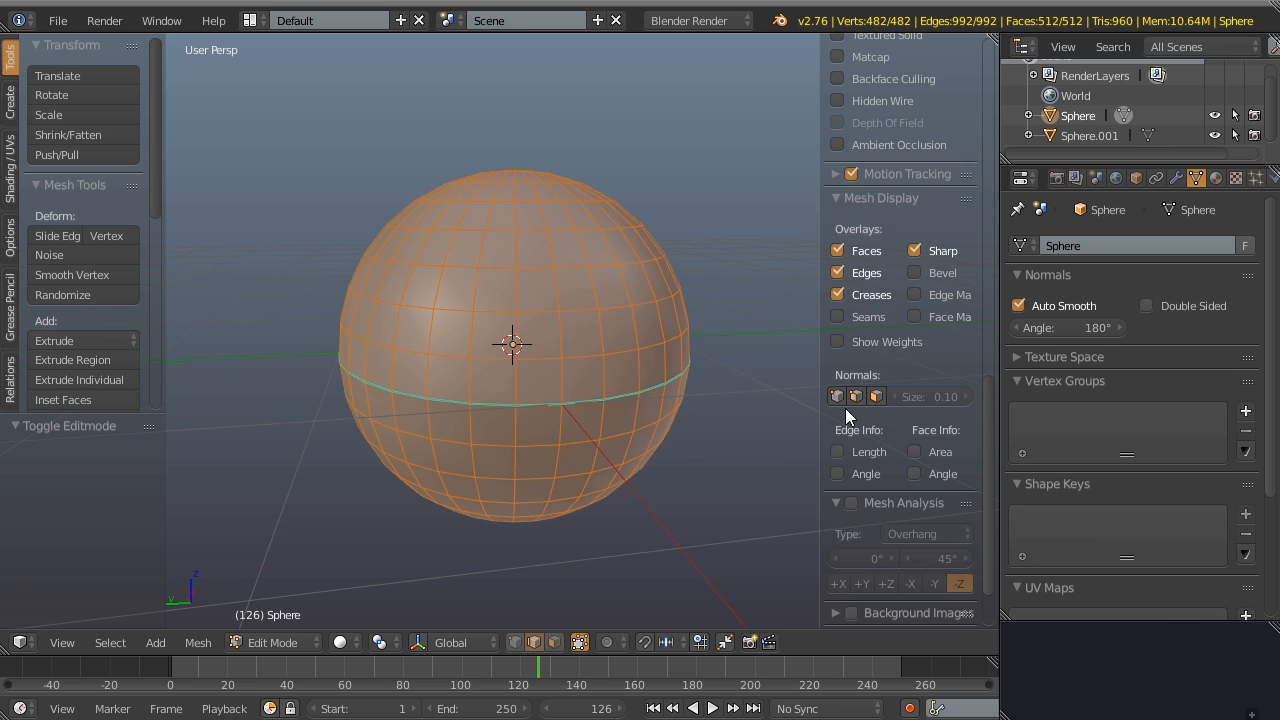
mouse_move(862, 418)
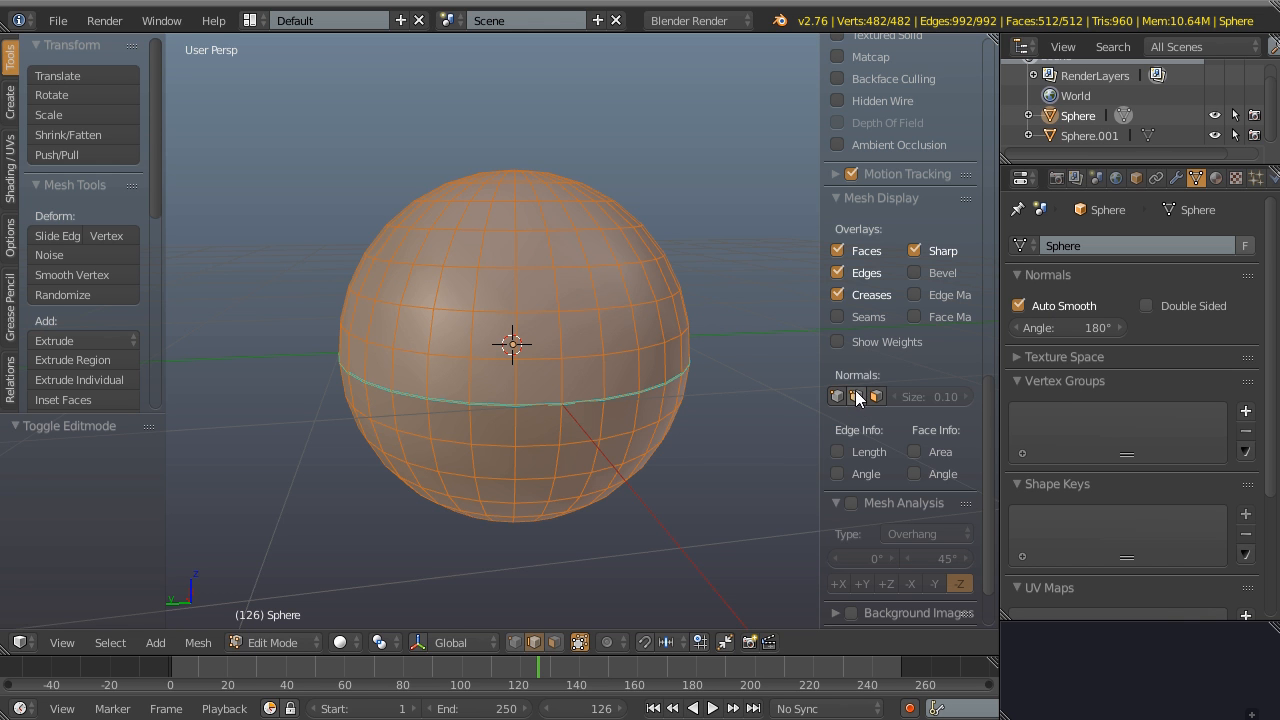
Step: Display split normals, then toggle Auto Smooth off, on and off and retry the display
click(856, 396)
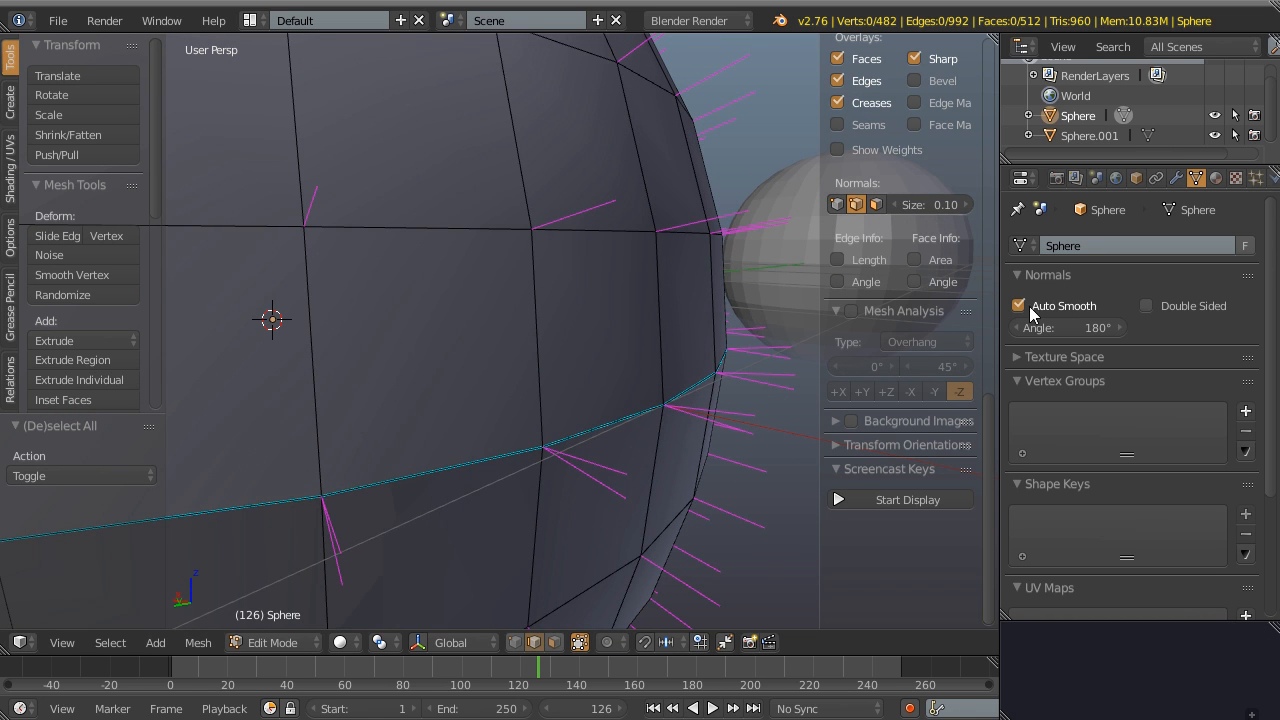
click(1018, 306)
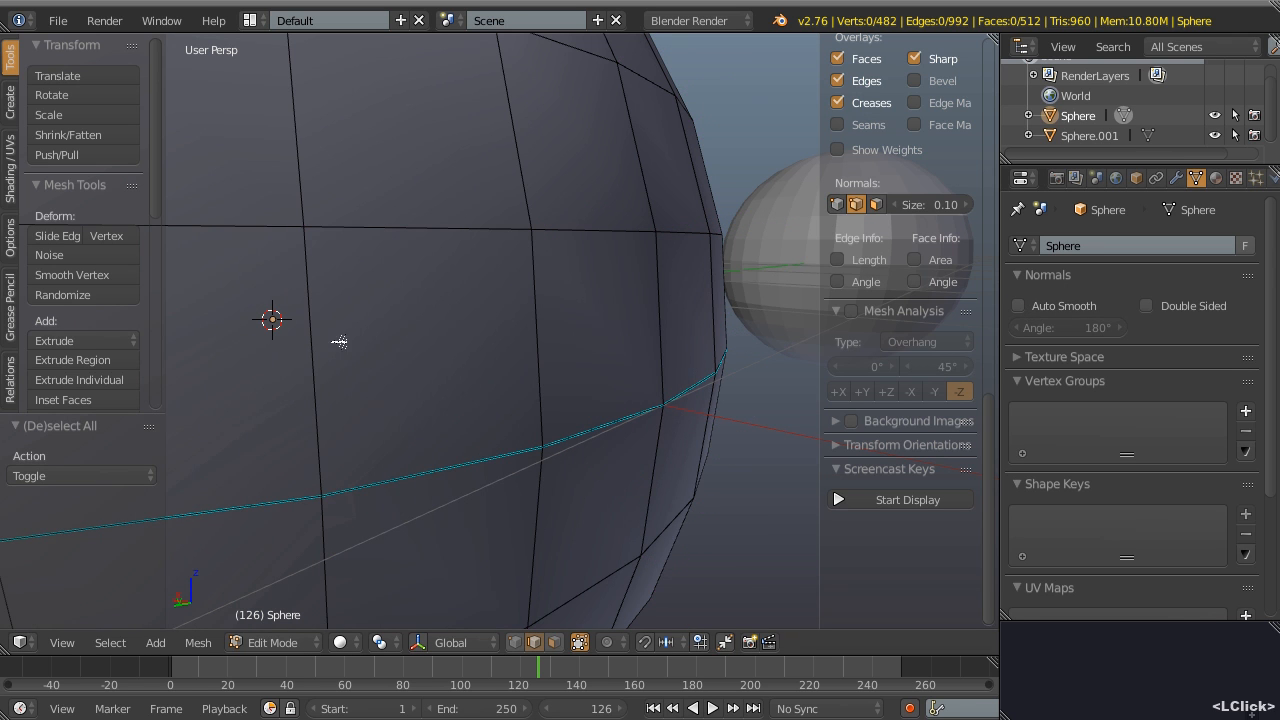
click(1018, 306)
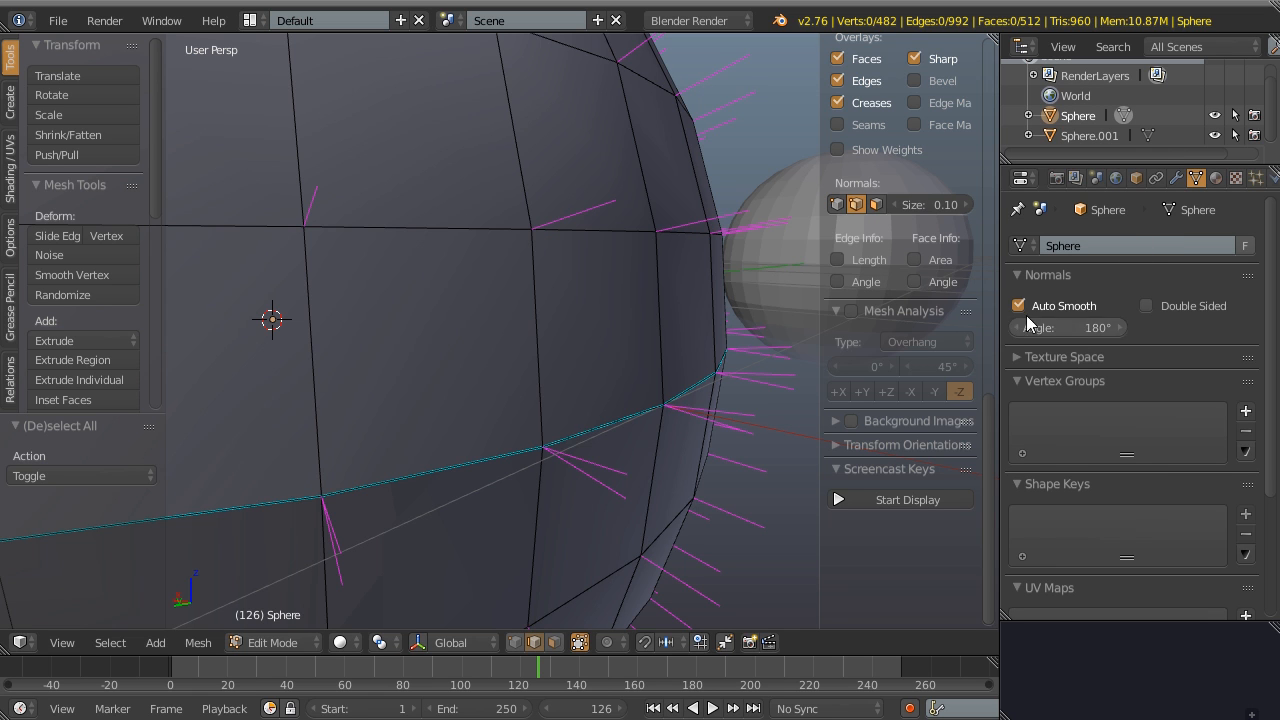
click(1018, 305)
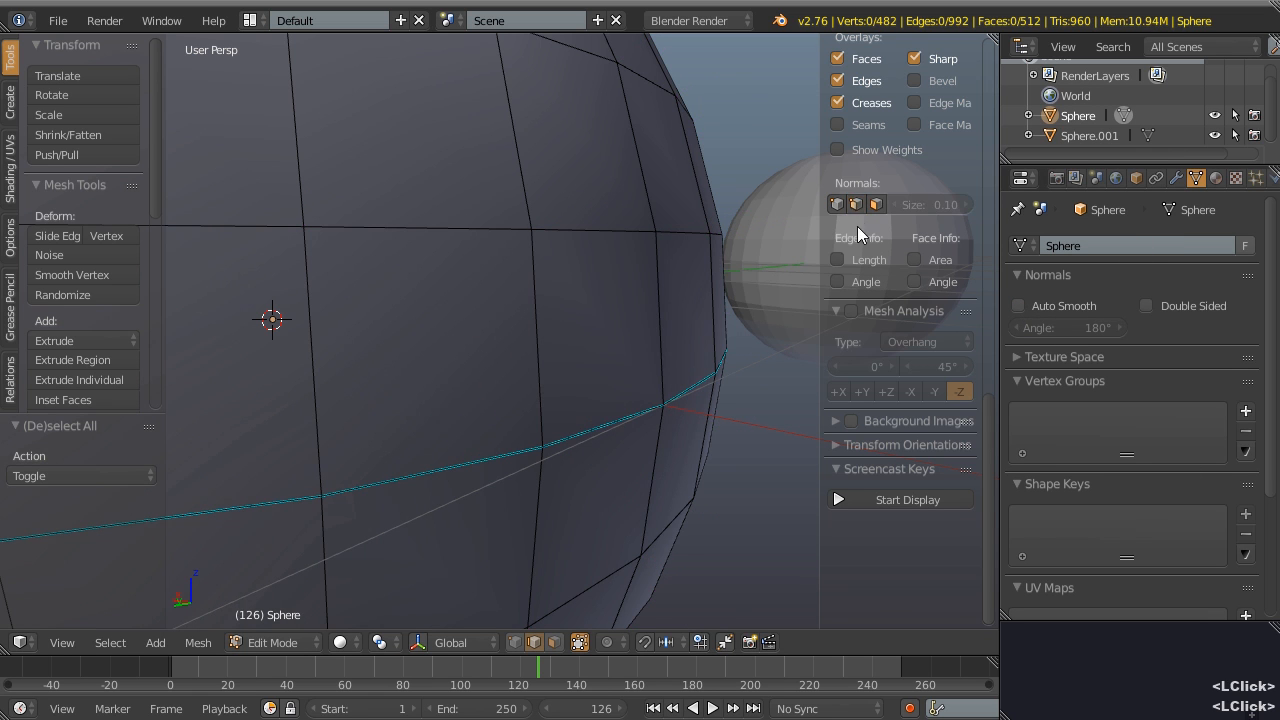
click(855, 204)
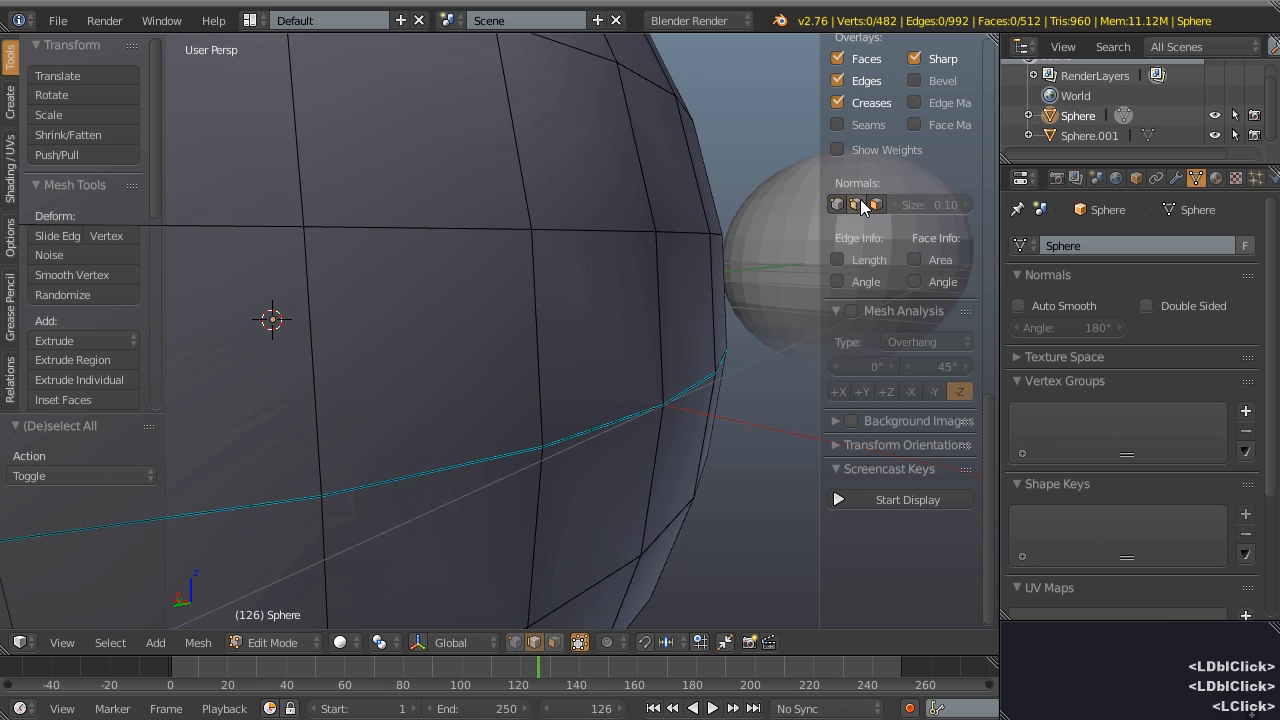
click(856, 204)
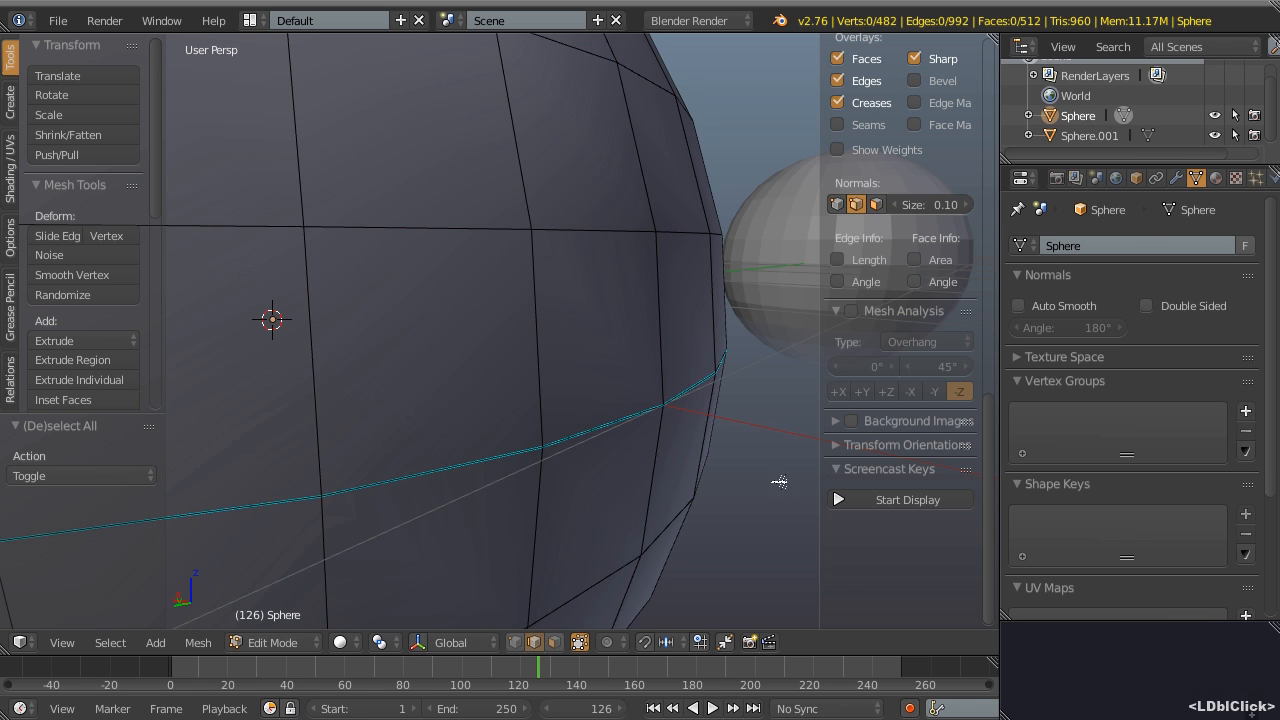
mouse_move(575, 418)
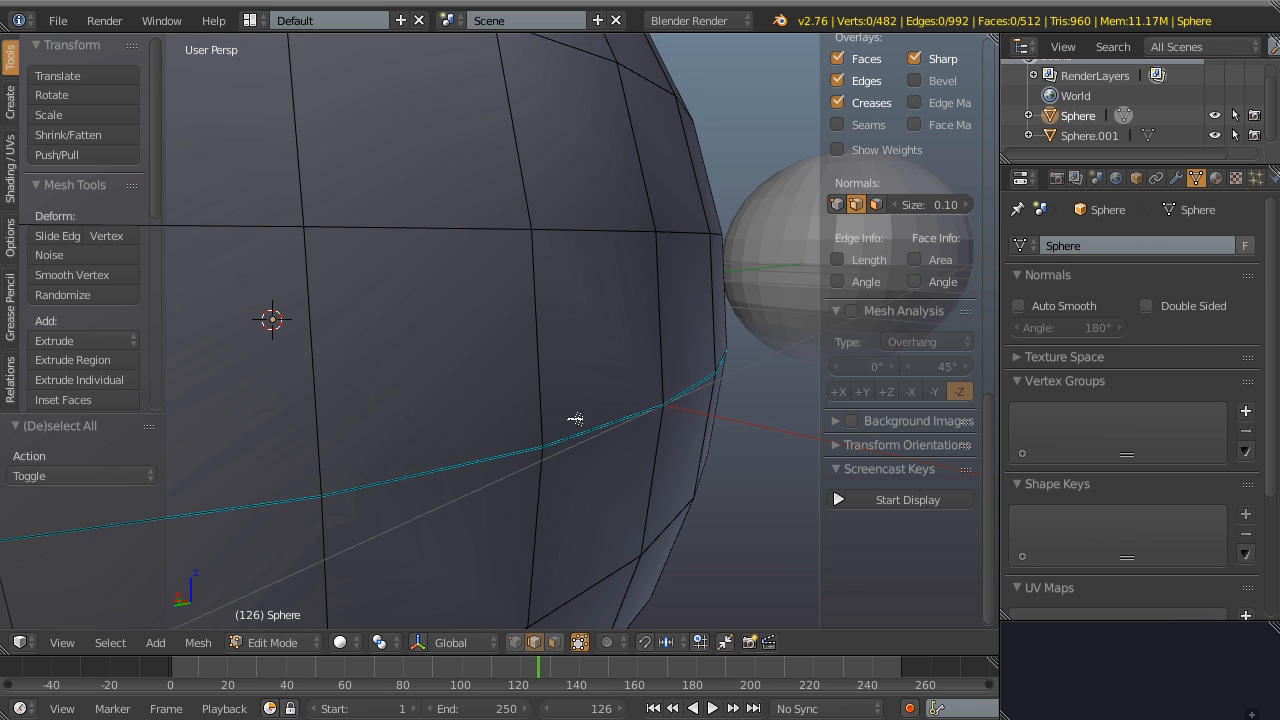